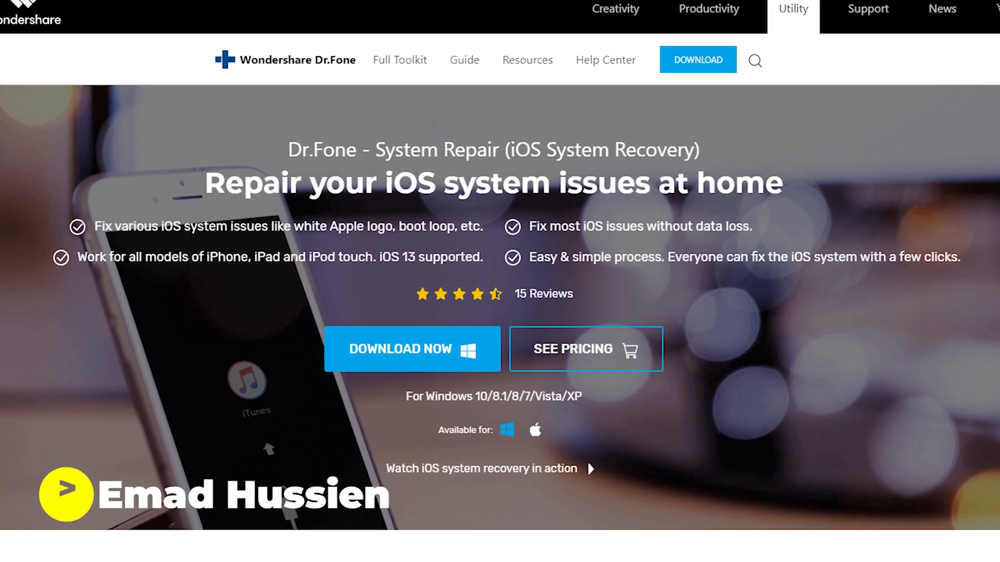
- Browse the Dr.Fone website to the System Repair download section
scroll(down, 3)
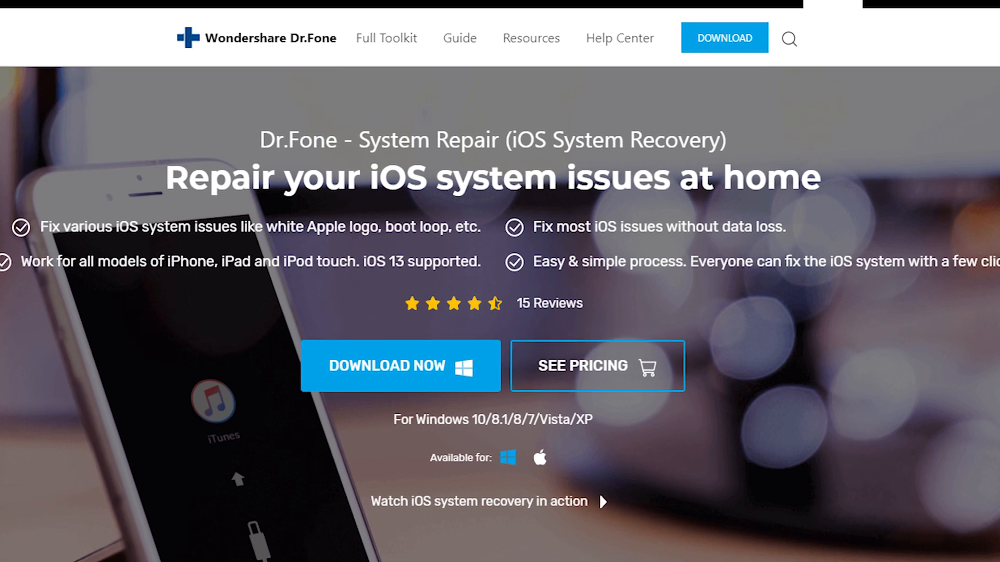
click(387, 366)
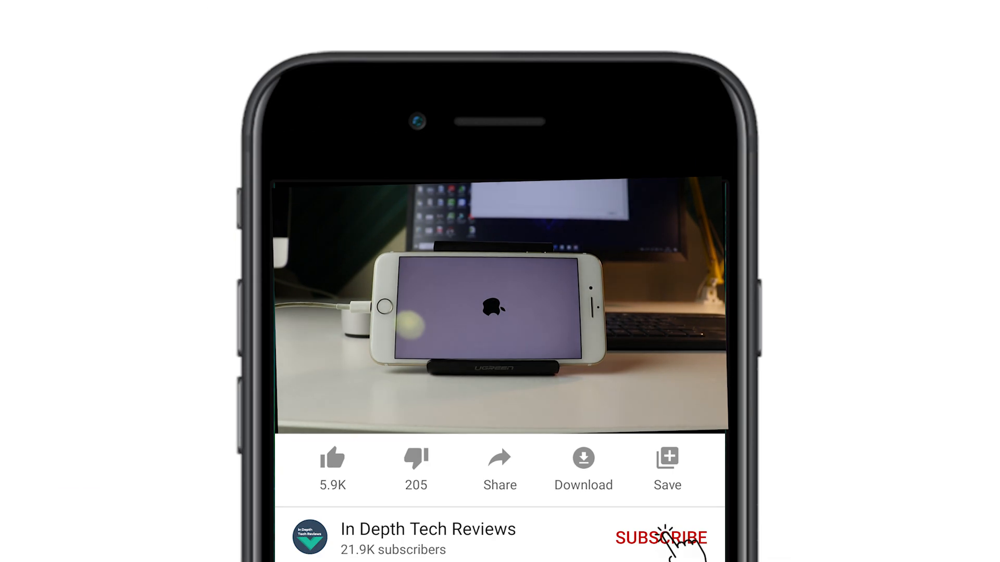
click(660, 538)
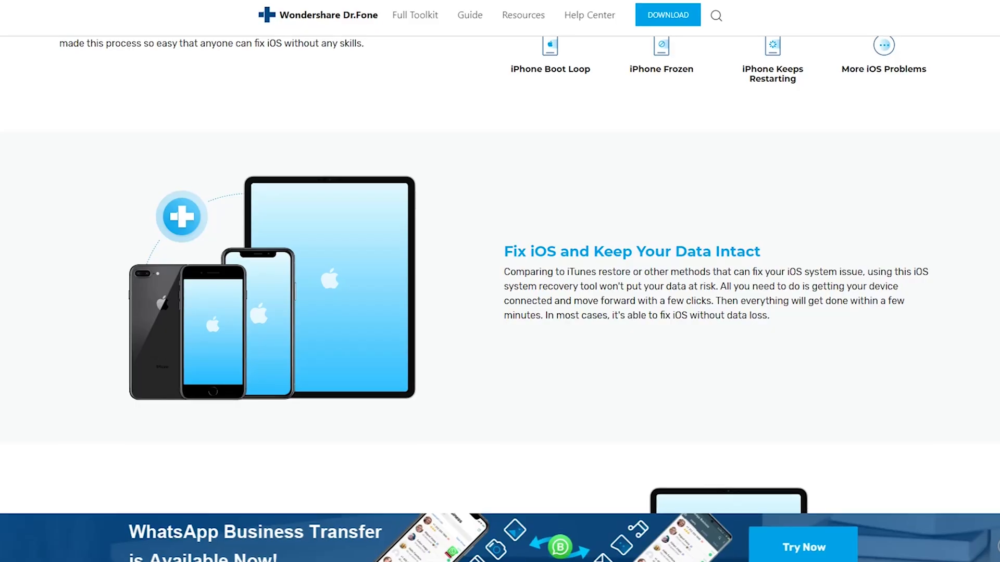
scroll(down, 3)
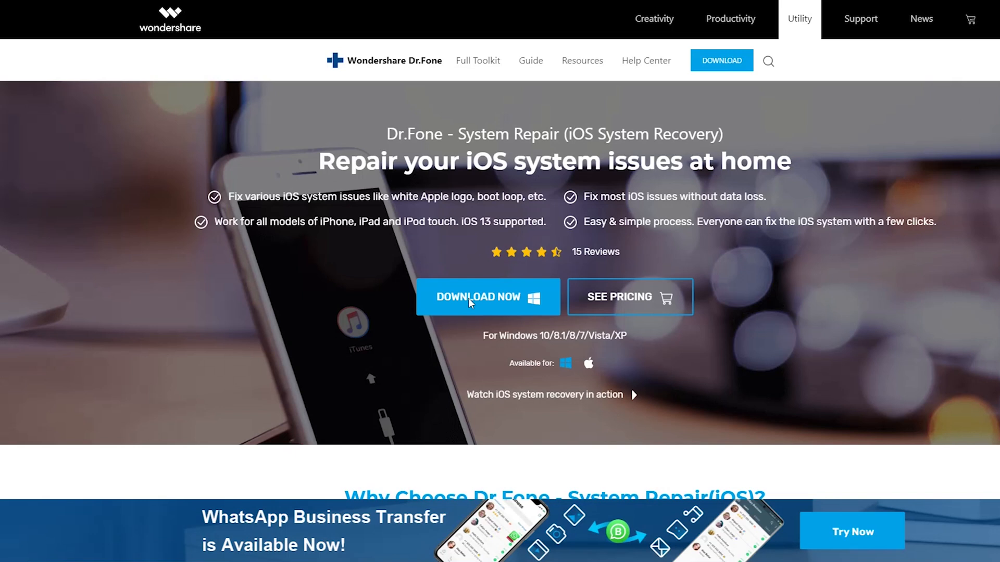
- Download drfone_repair_setup.exe, keep it despite the warning, and run it
click(487, 296)
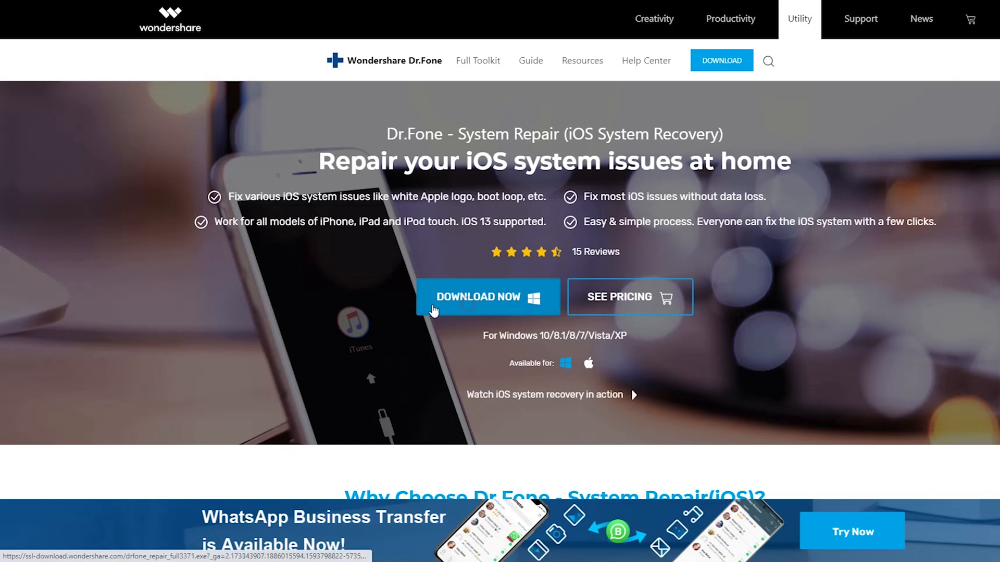
click(478, 296)
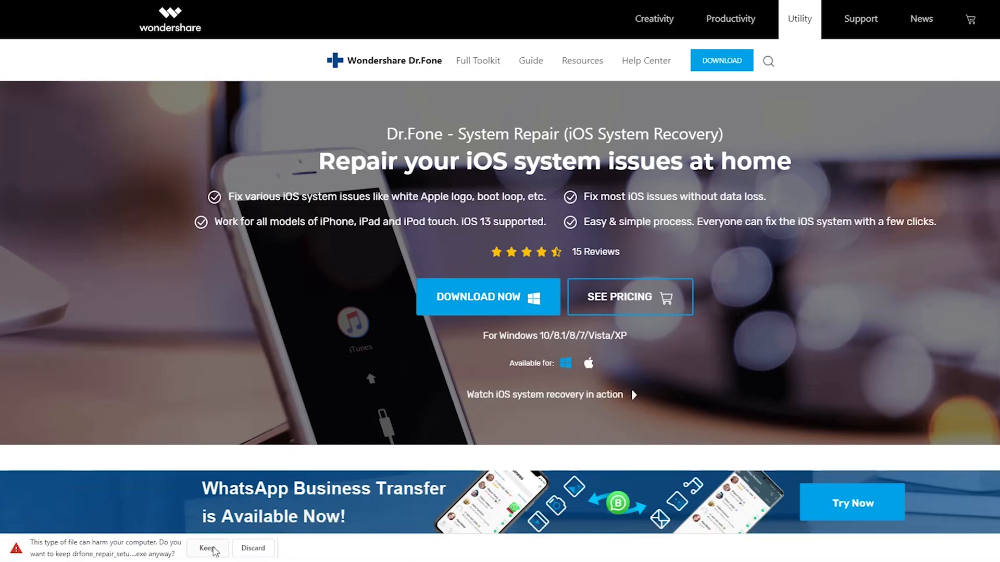
click(206, 548)
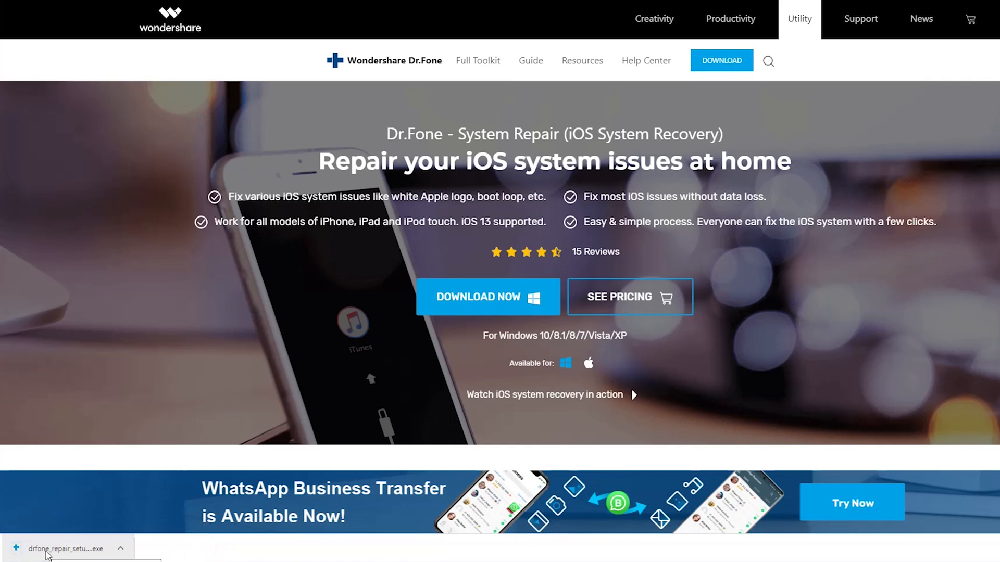
click(64, 548)
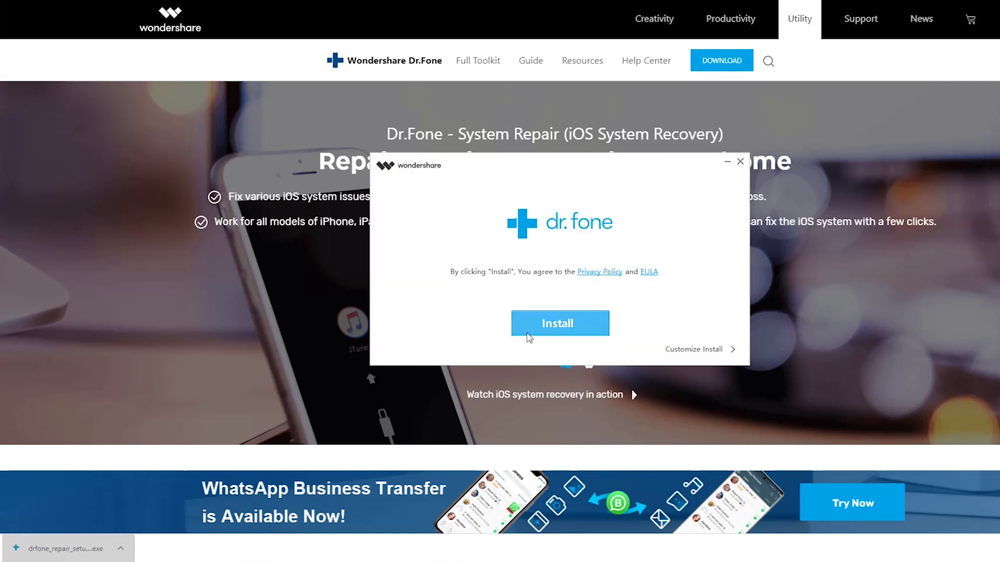
- Install the Dr.Fone toolkit from the setup window
click(559, 323)
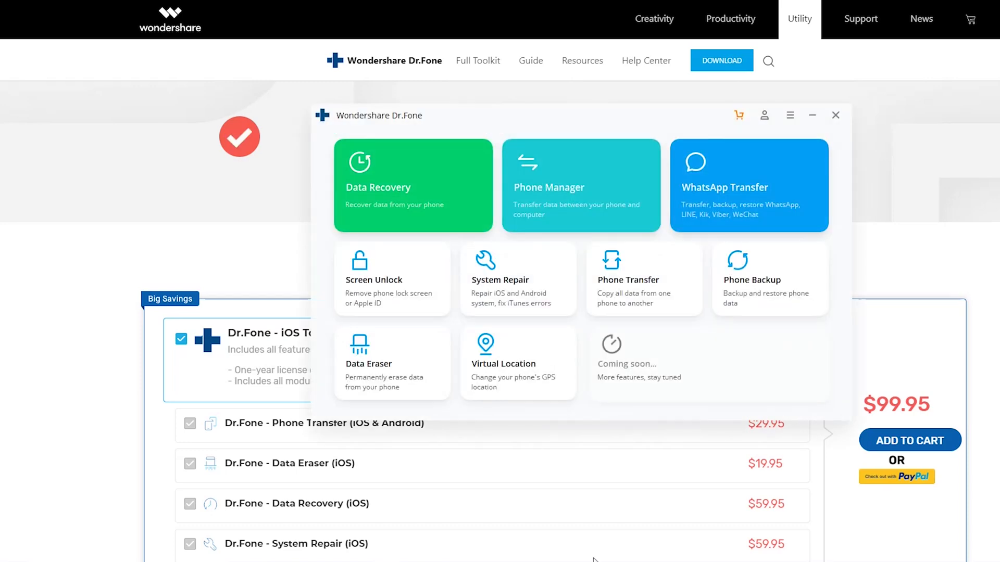
- Open System Repair for the detected iPhone 7 Plus, reaching firmware 13.5.1
click(517, 279)
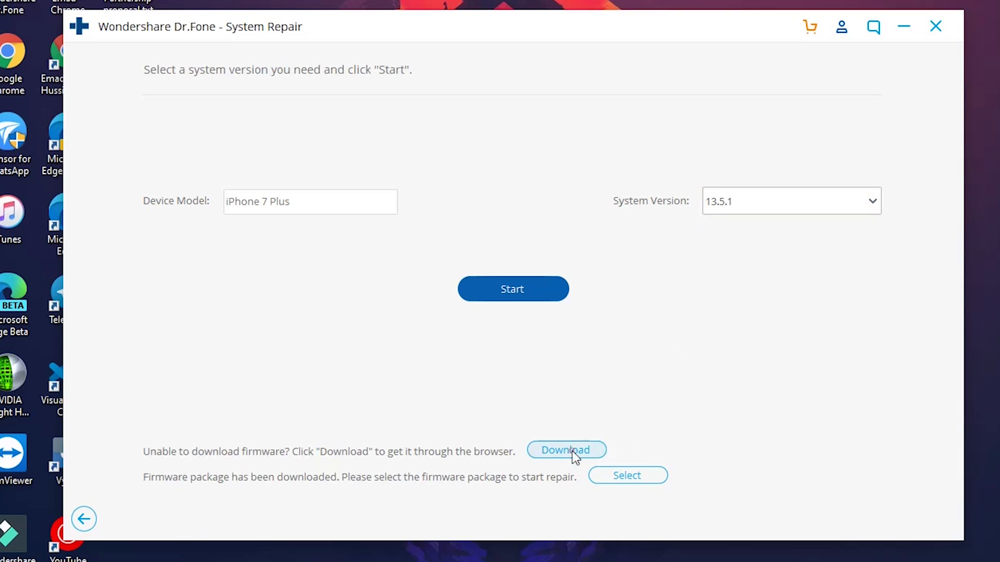
- Download the roughly 4 GB iPhone 13.x firmware file through the browser
click(236, 489)
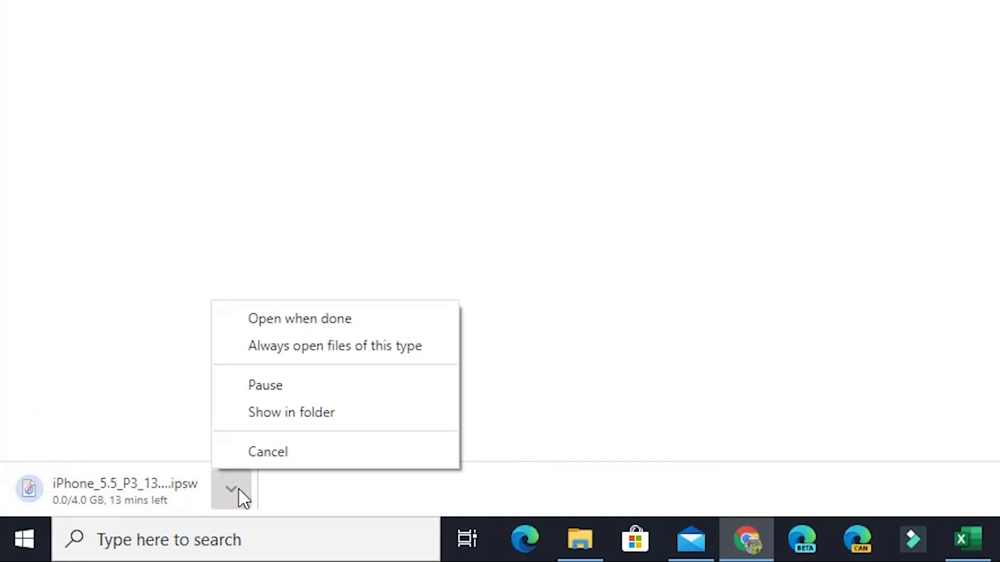
mouse_move(408, 376)
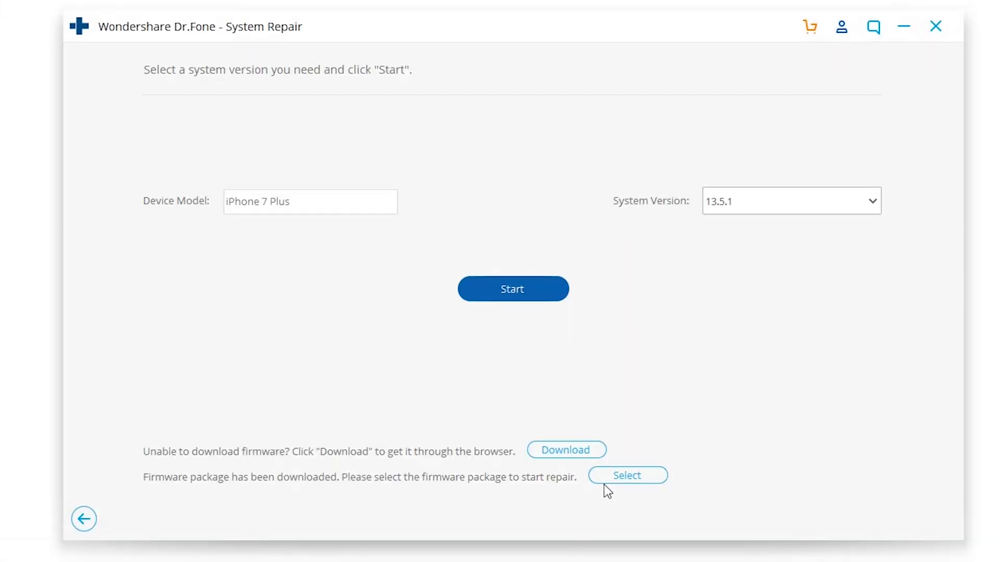
click(626, 475)
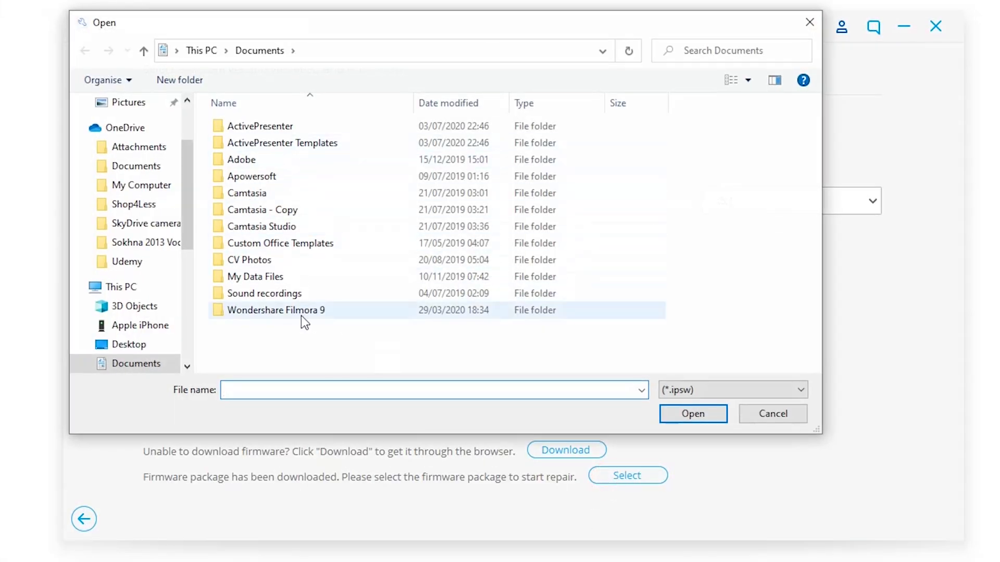
click(264, 293)
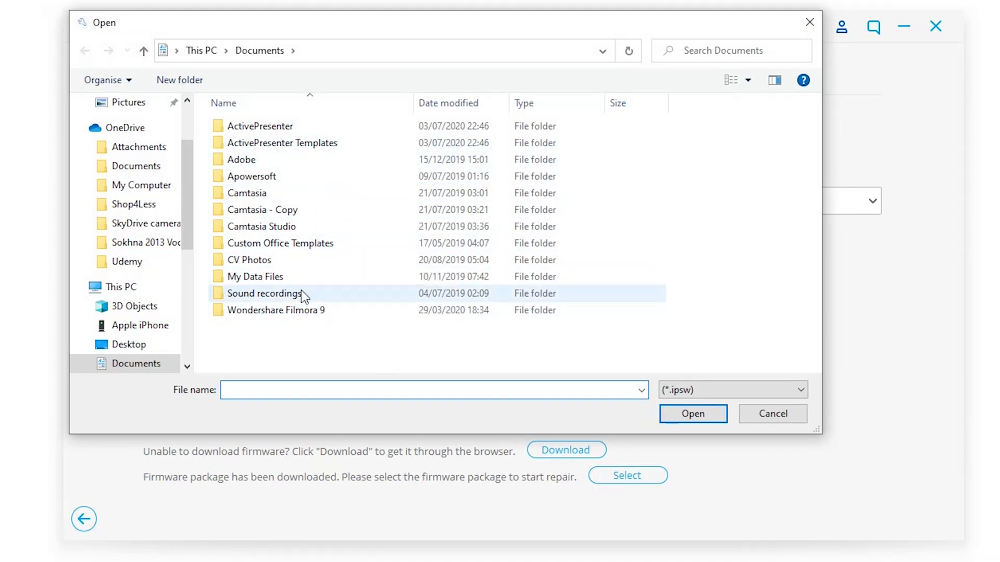
click(771, 413)
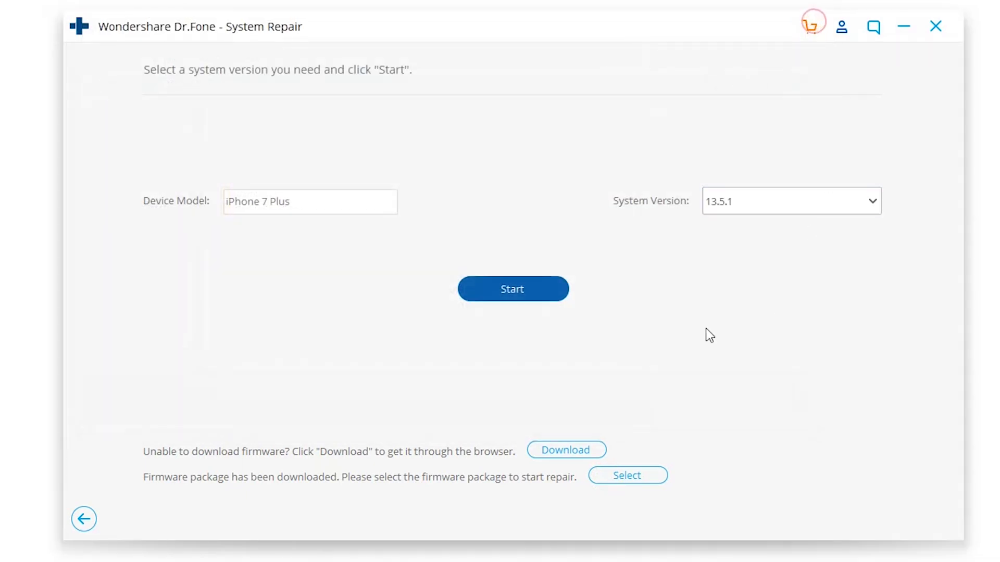
mouse_move(512, 290)
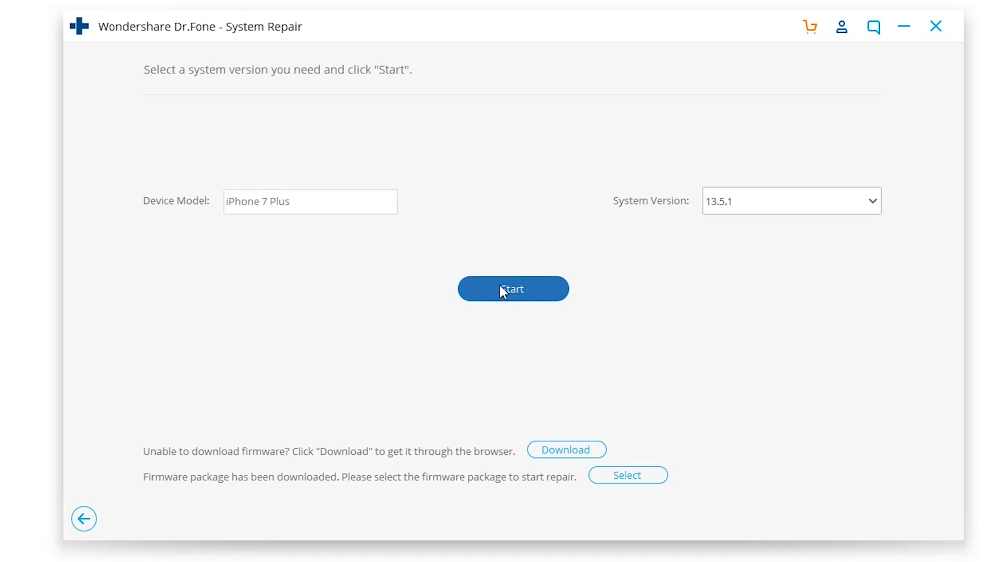
- Download and verify the iOS 13.5.1 firmware for the iPhone 7 Plus
click(512, 289)
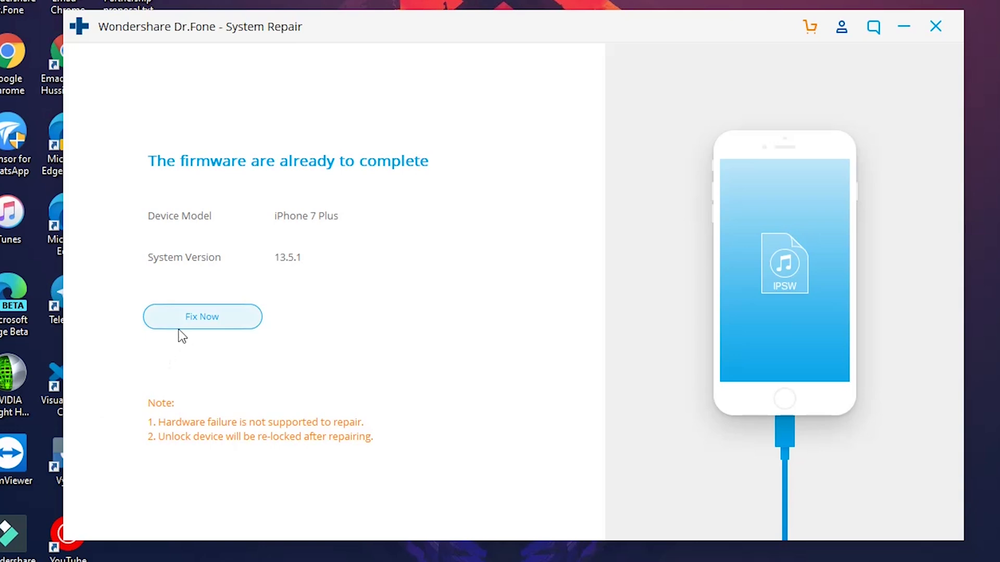
- Start the iPhone repair, then view the 1-year, lifetime and business pricing plans
click(201, 317)
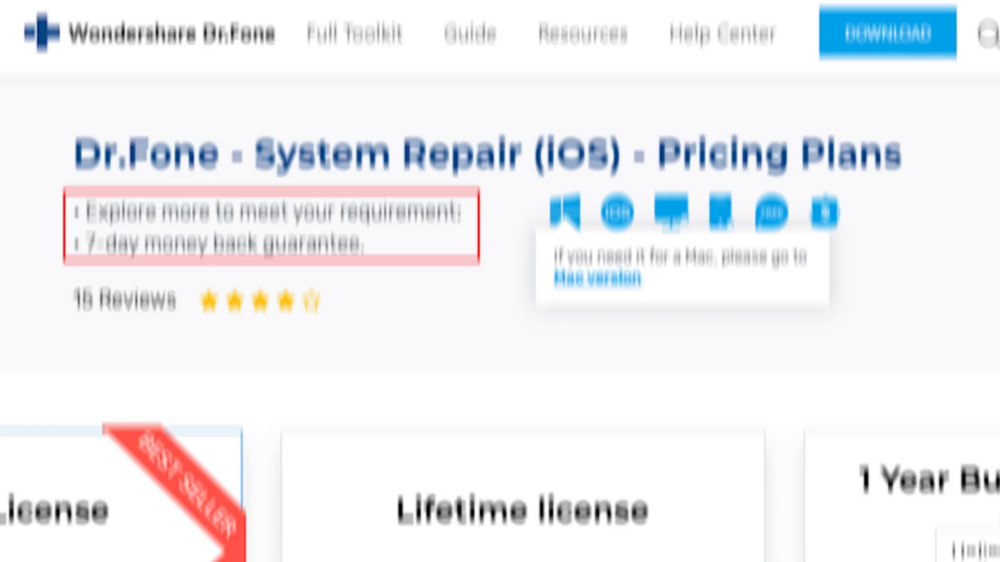
scroll(down, 3)
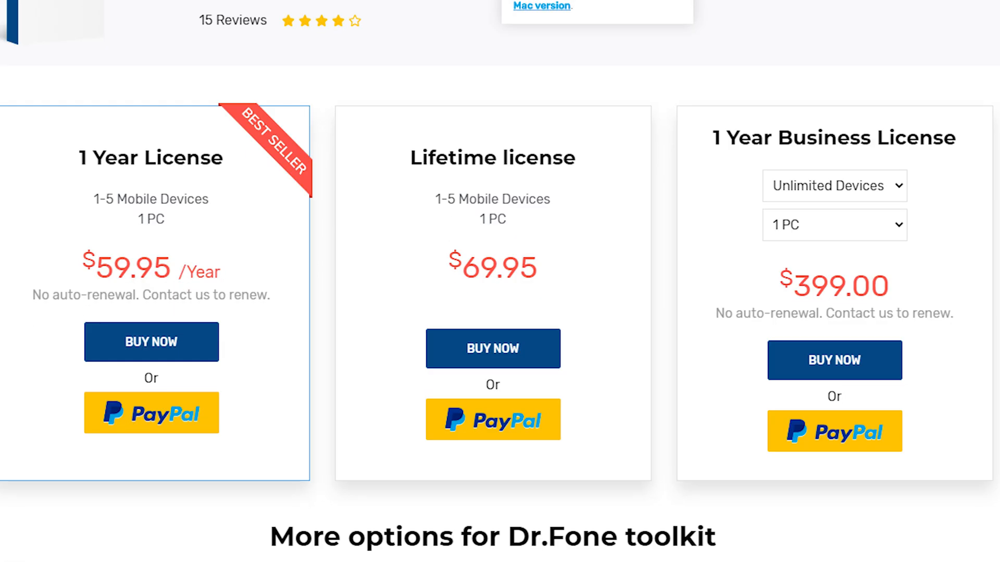